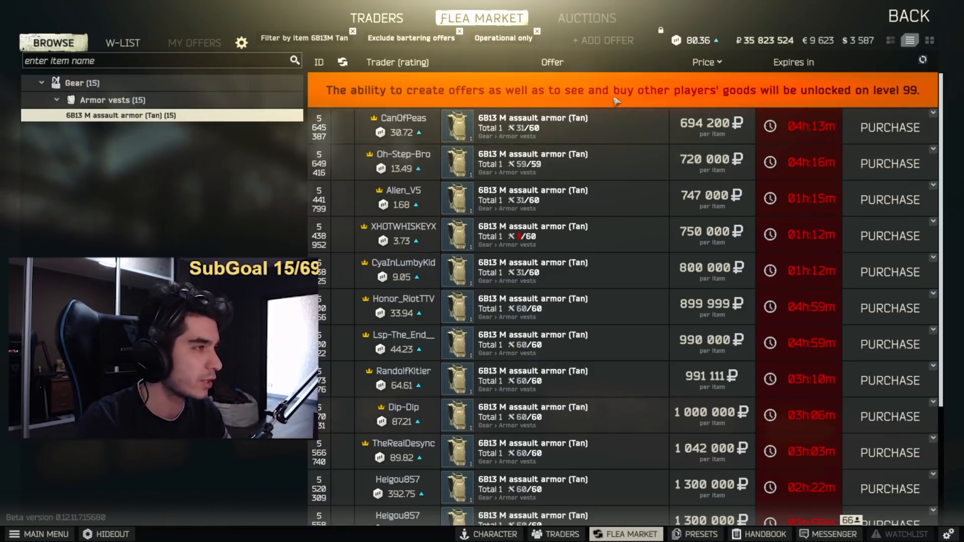
pyautogui.moveTo(894, 101)
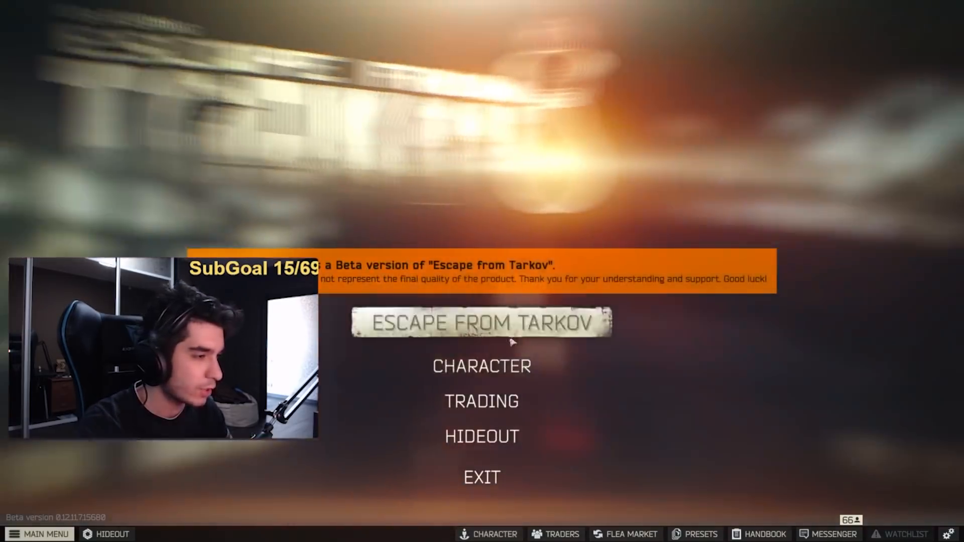
# Start a new raid and continue past the offline mode notice into the Labs map
pyautogui.click(481, 322)
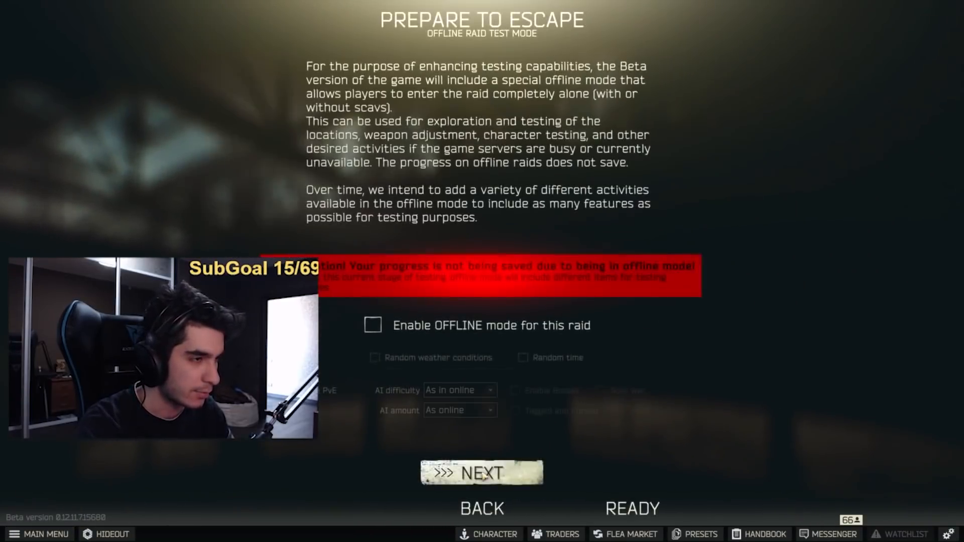
pyautogui.click(481, 473)
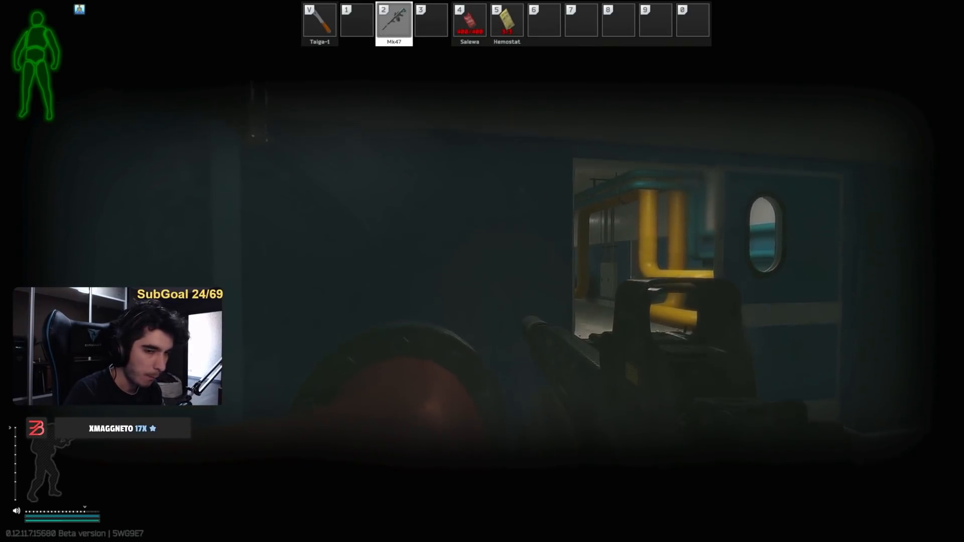
# Move through the dark Labs corridors to the doorway beneath the green exit sign
pyautogui.press('v')
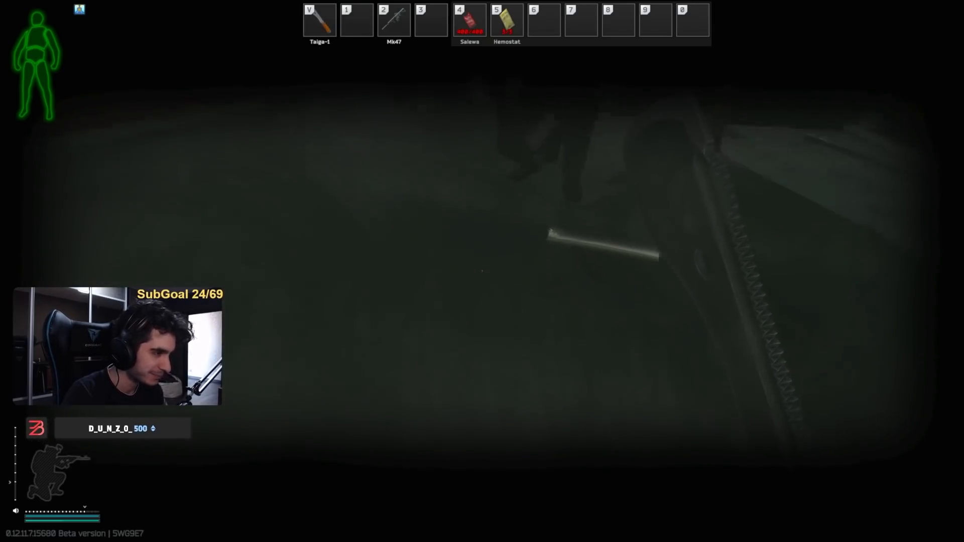
pyautogui.press('2')
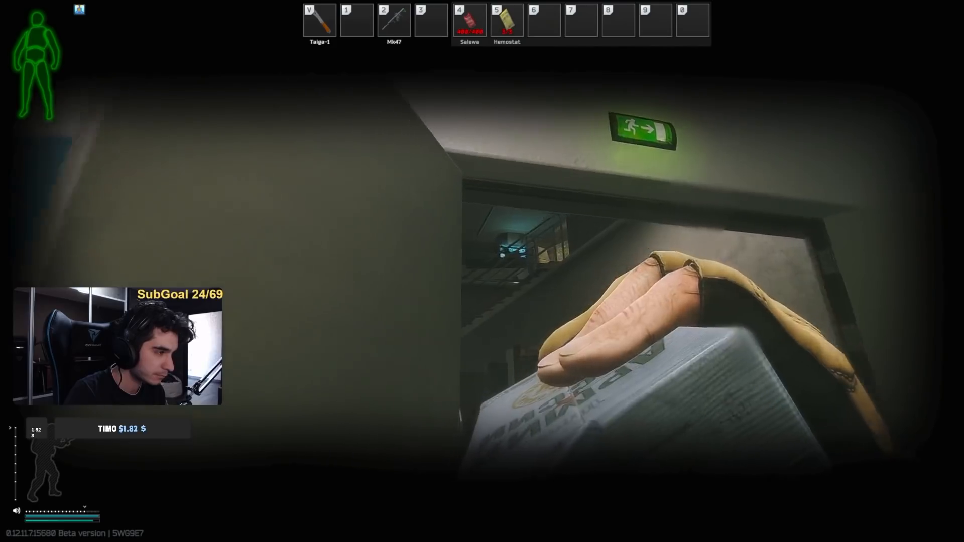
# Heal the injured leg with the Salewa kit and bring the Mk47 back out
pyautogui.press('2')
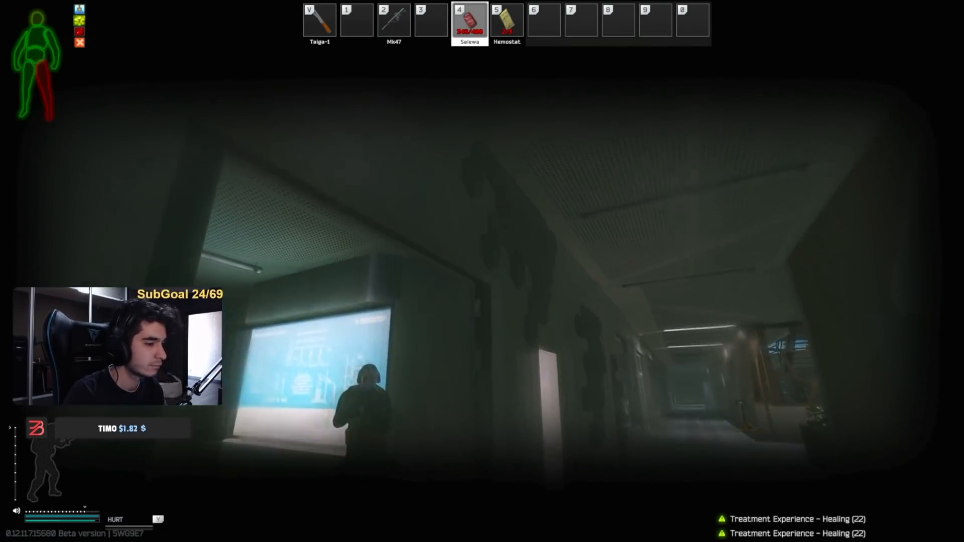
pyautogui.press('2')
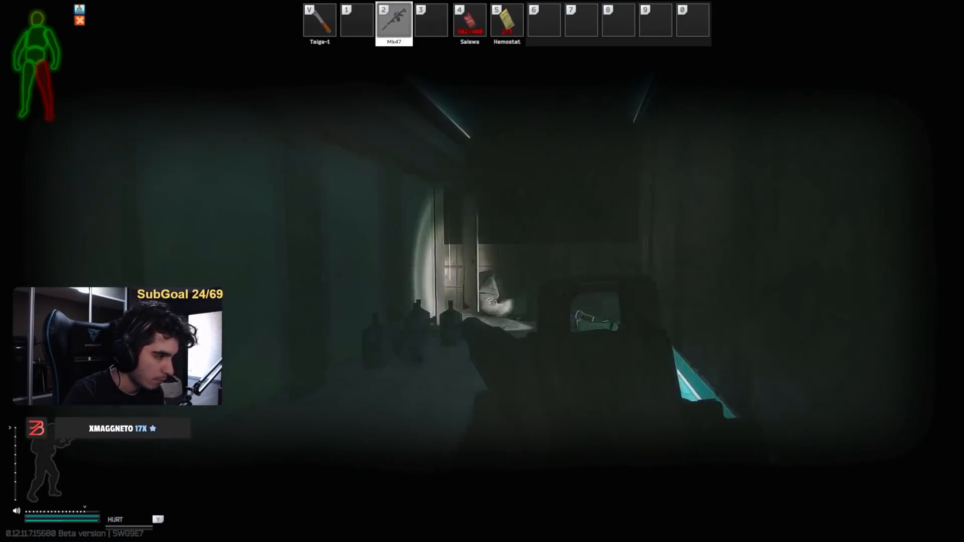
# Heal the wounds with the quick-slot medkit and loot a second Mk47 from the body
pyautogui.press('4')
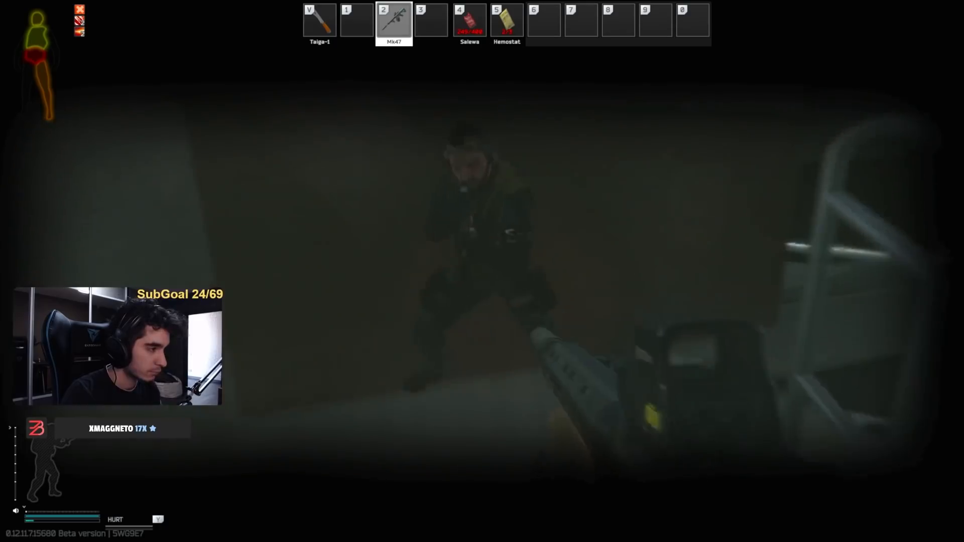
pyautogui.press('tab')
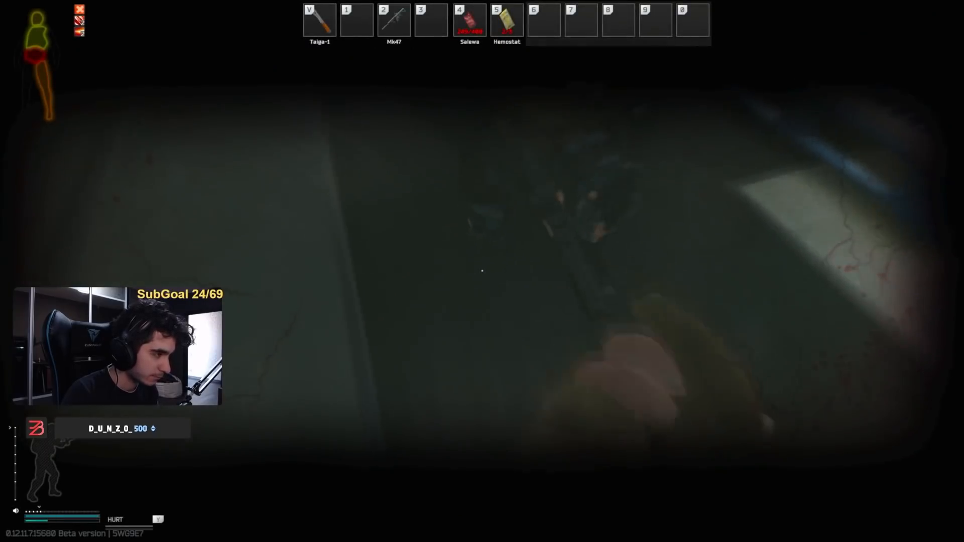
pyautogui.press('2')
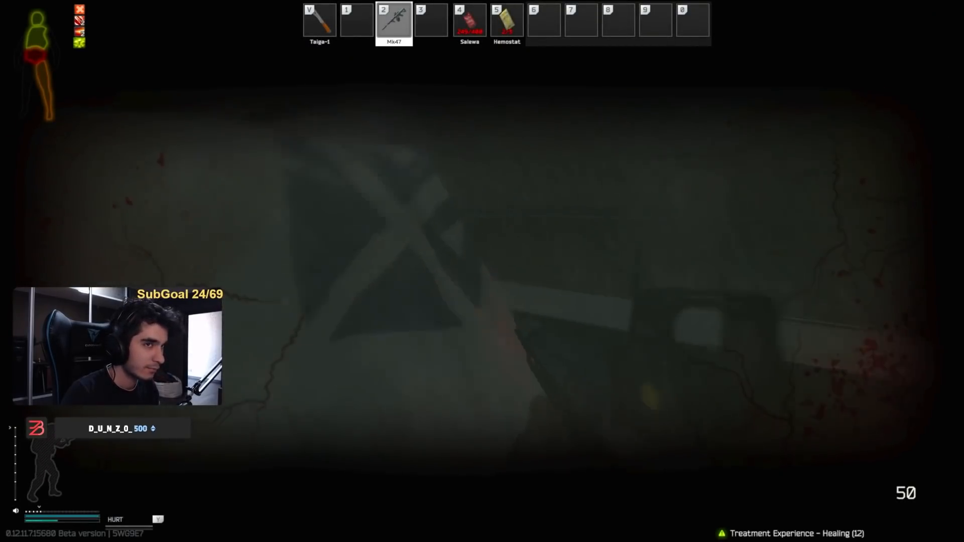
pyautogui.press('tab')
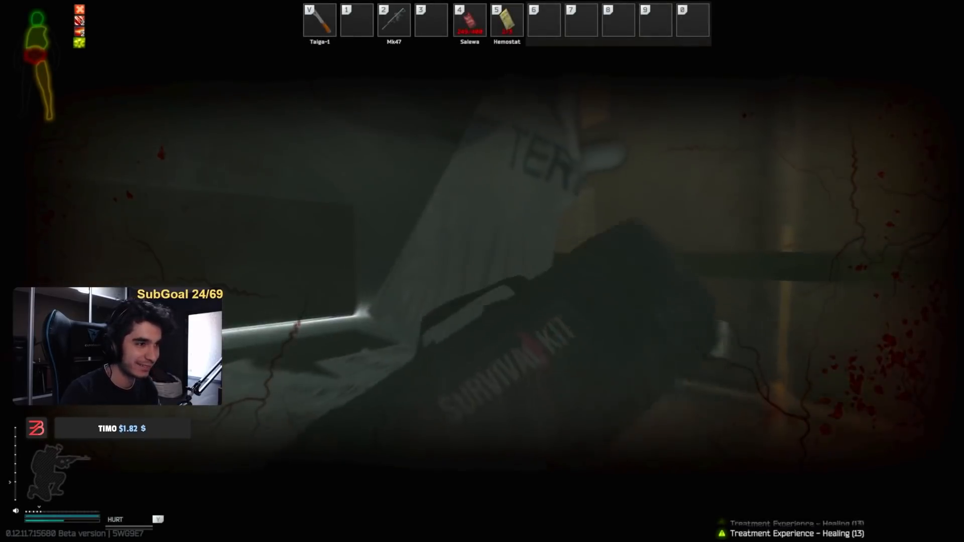
pyautogui.press('2')
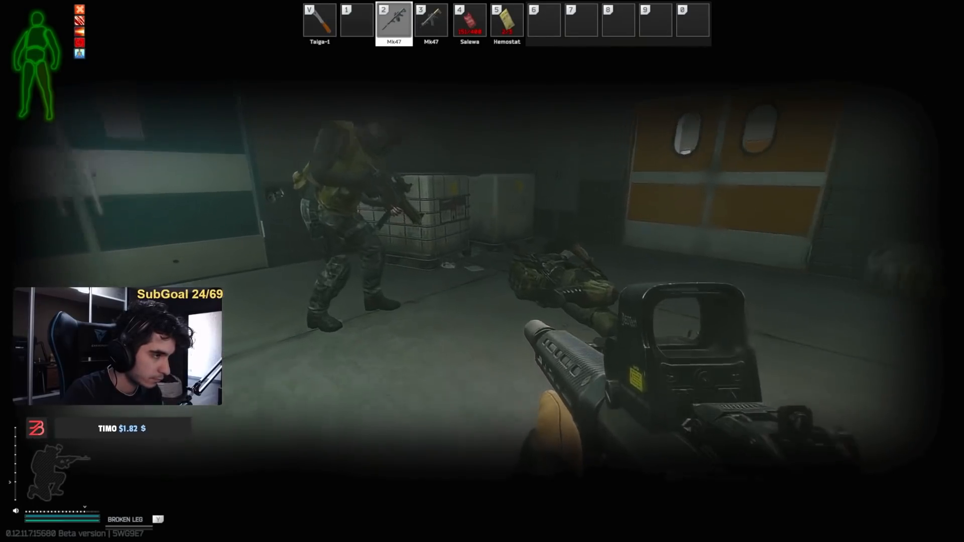
# Advance down the corridor with the teammate toward the orange double doors
pyautogui.press('tab')
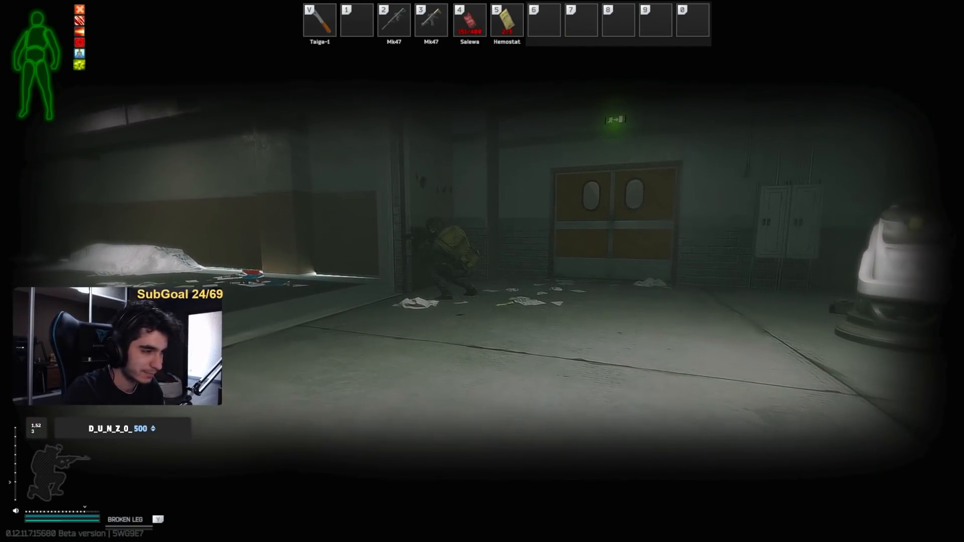
# Remove the CPC MOD2 vest from the backpack and repack the AFAK and F-1 grenades beside the Molot drum
pyautogui.press('tab')
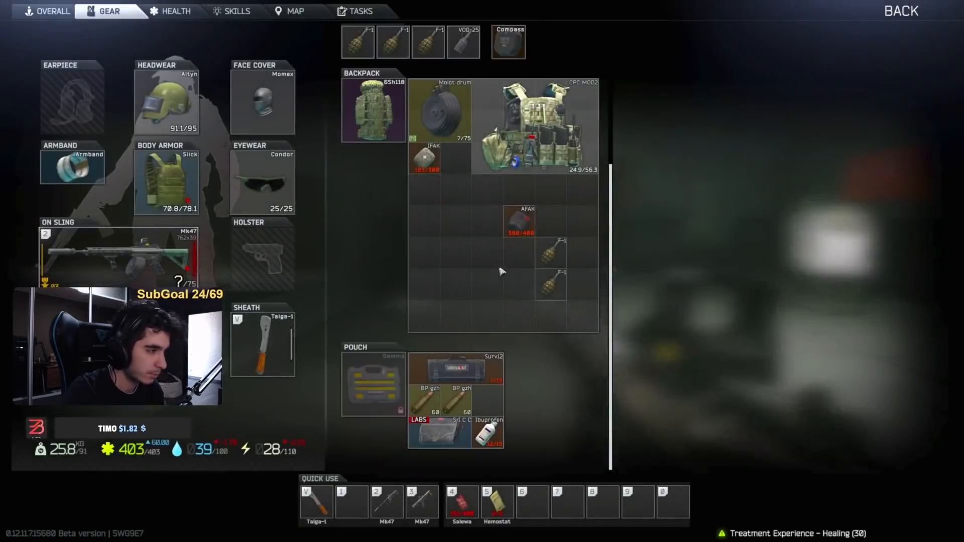
pyautogui.scroll(-3)
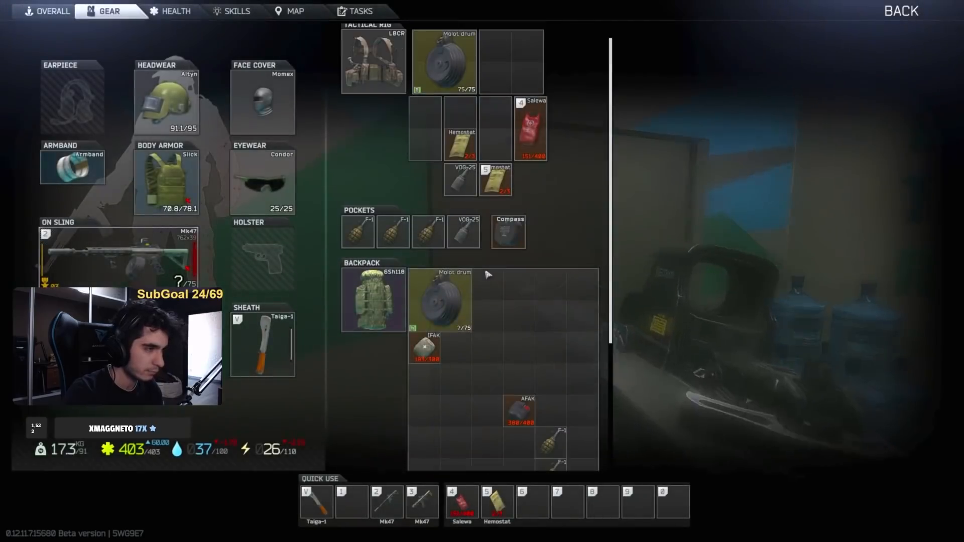
pyautogui.click(442, 298)
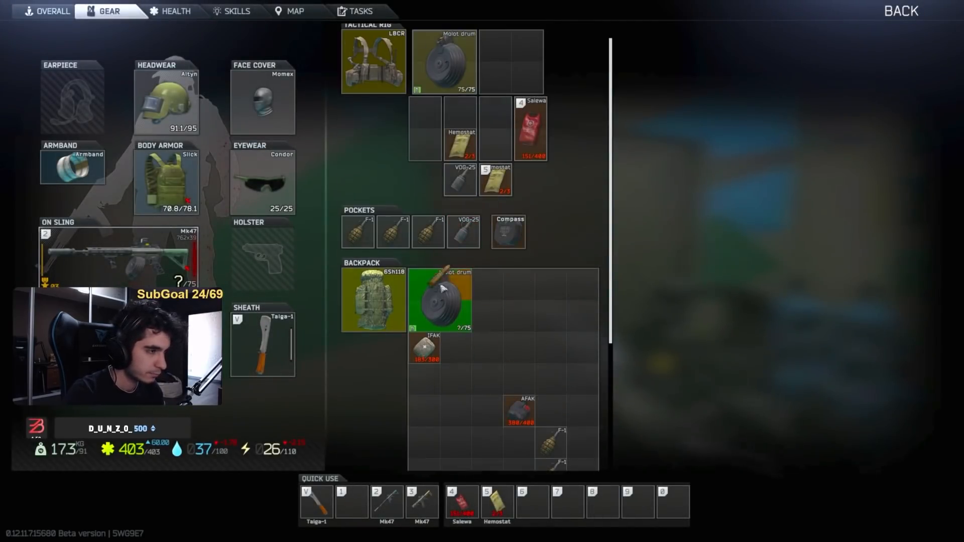
pyautogui.scroll(-3)
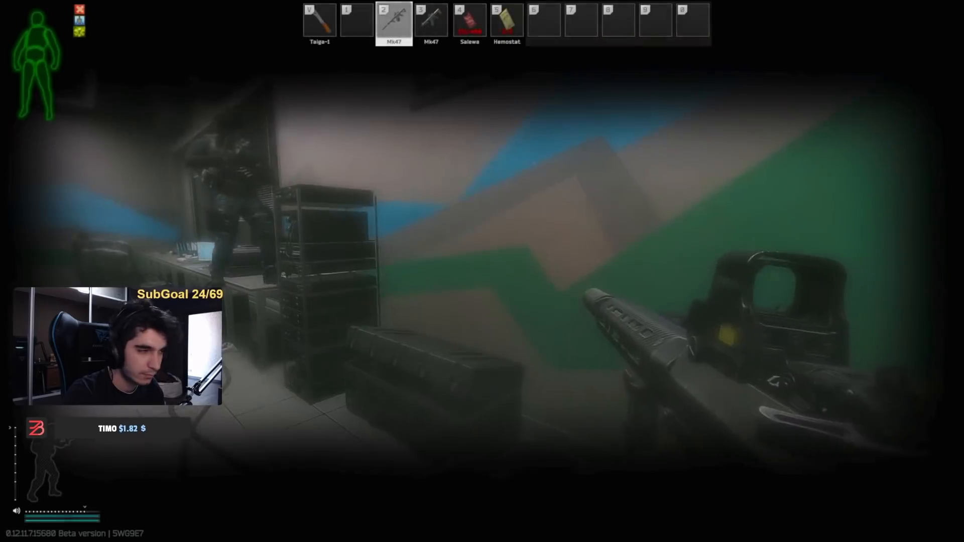
pyautogui.press('tab')
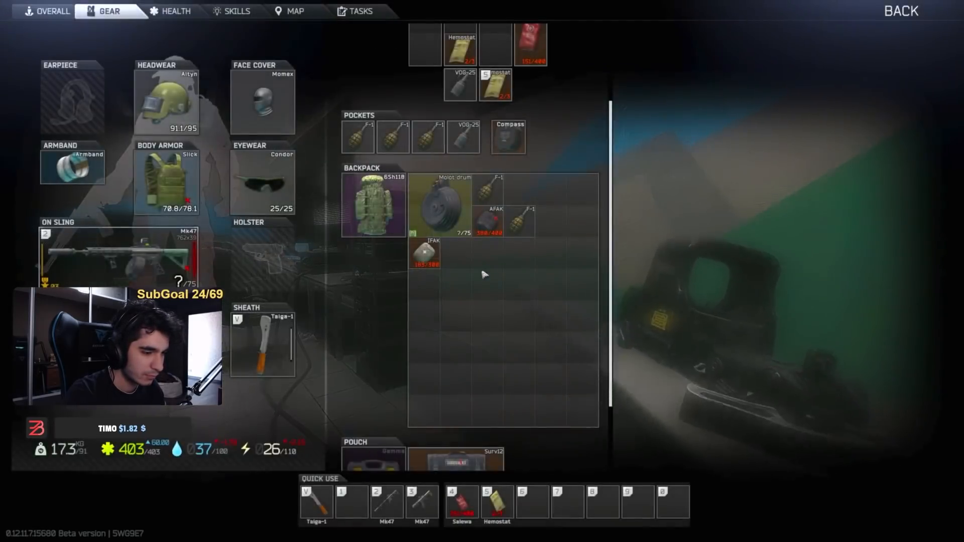